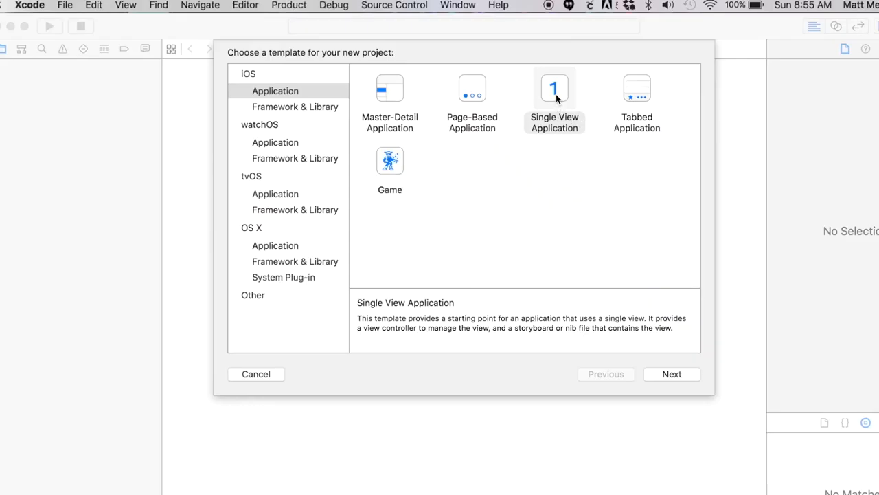
Create a Single View iOS app with product name ImageDownload and proceed to the save location
left_click(555, 96)
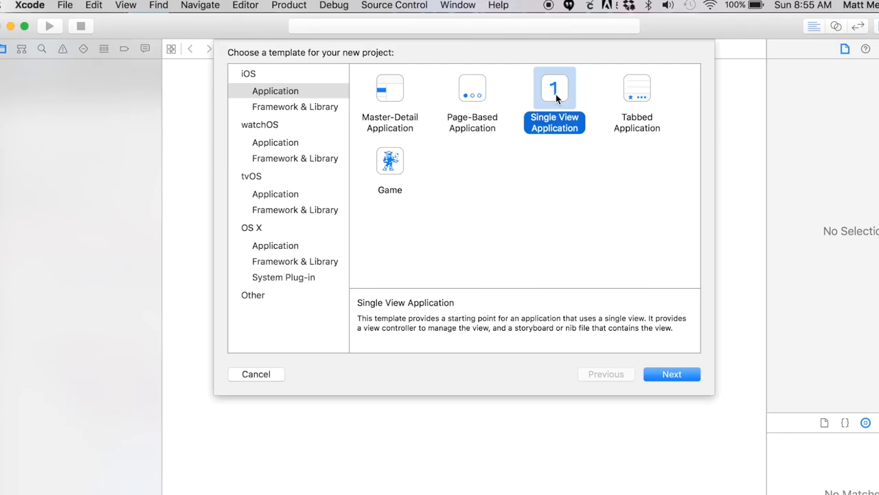
mouse_move(613, 163)
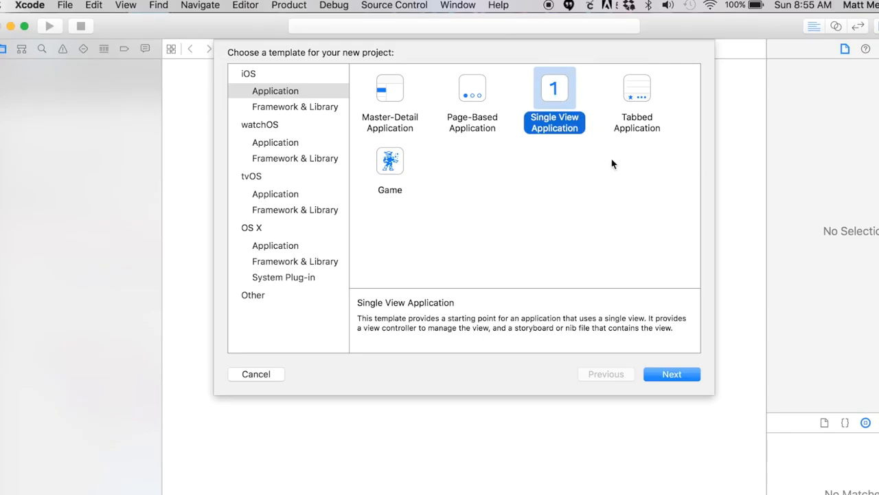
left_click(671, 374)
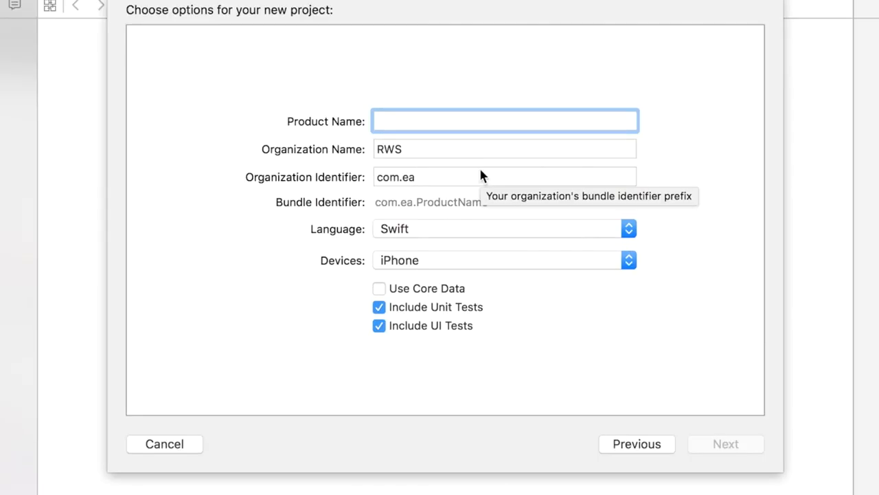
type("ImageDownload")
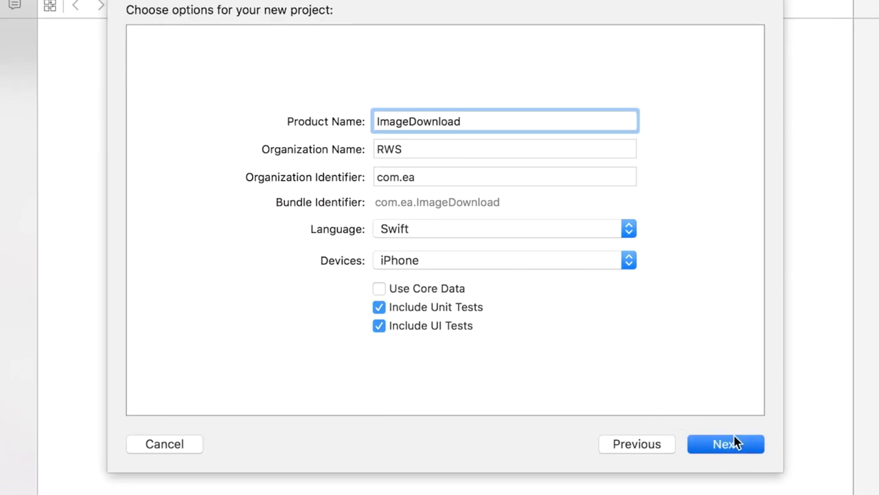
left_click(726, 443)
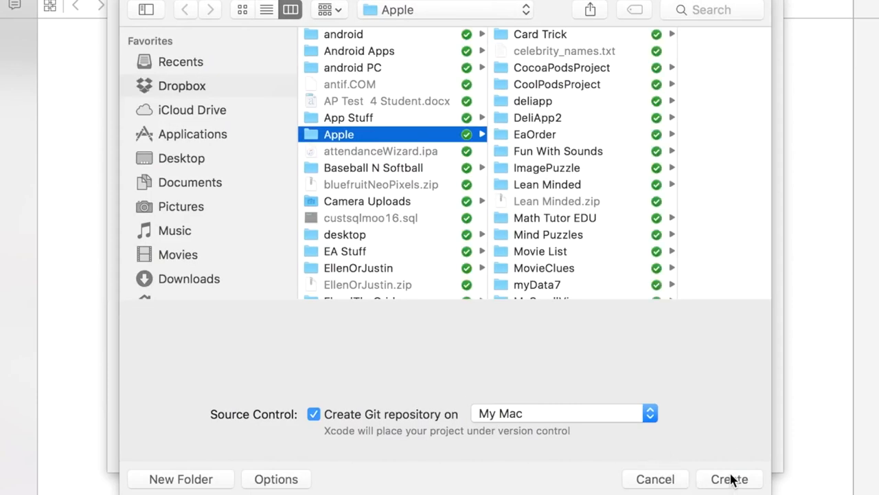
Create the ImageDownload project inside the Apple folder
left_click(728, 478)
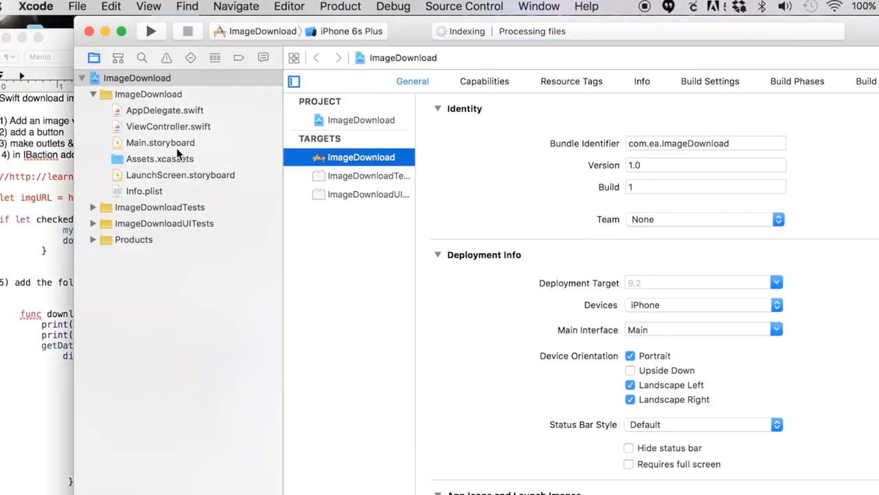
On Main.storyboard place an enlarged Image View and a Button beneath it from the Object Library
left_click(159, 141)
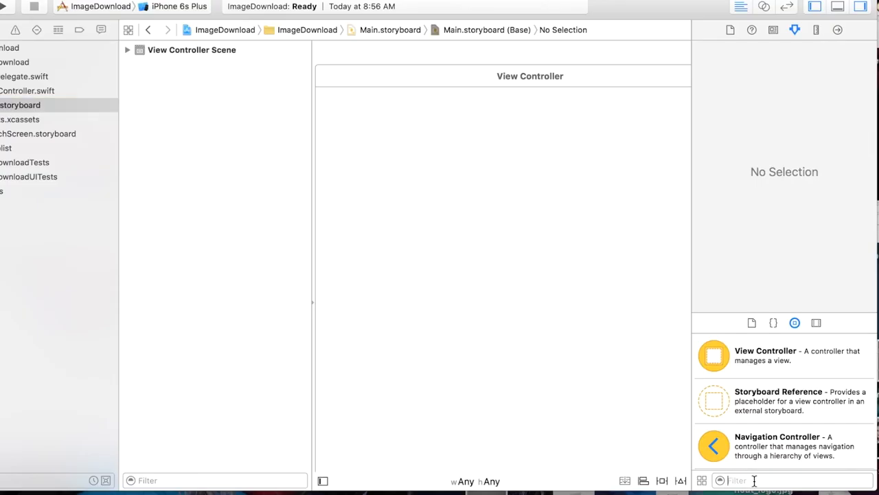
type("image")
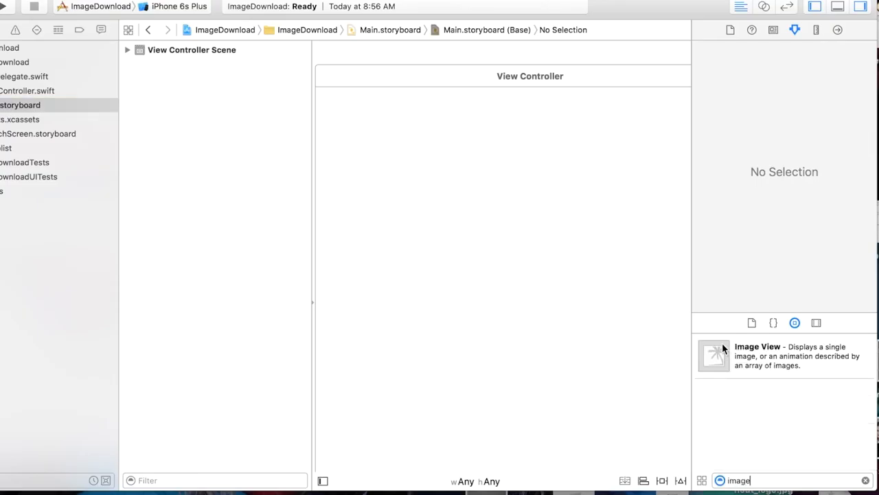
left_click_drag(714, 354, 423, 151)
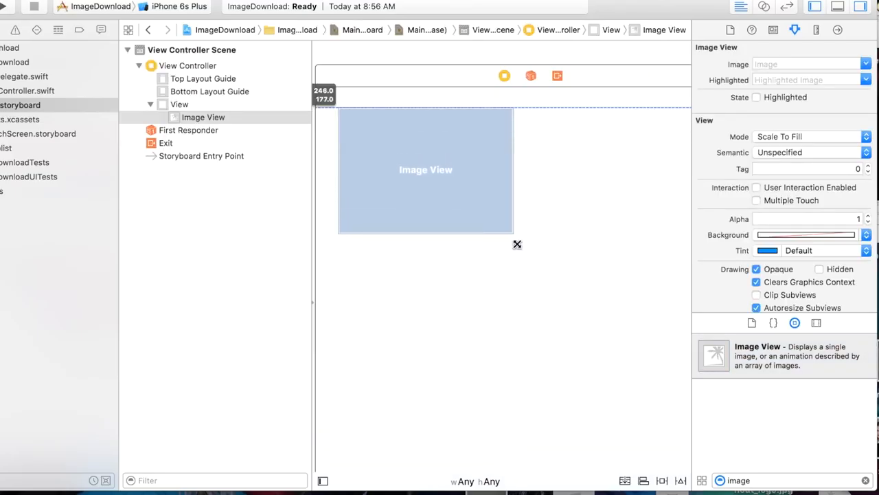
left_click_drag(516, 245, 515, 259)
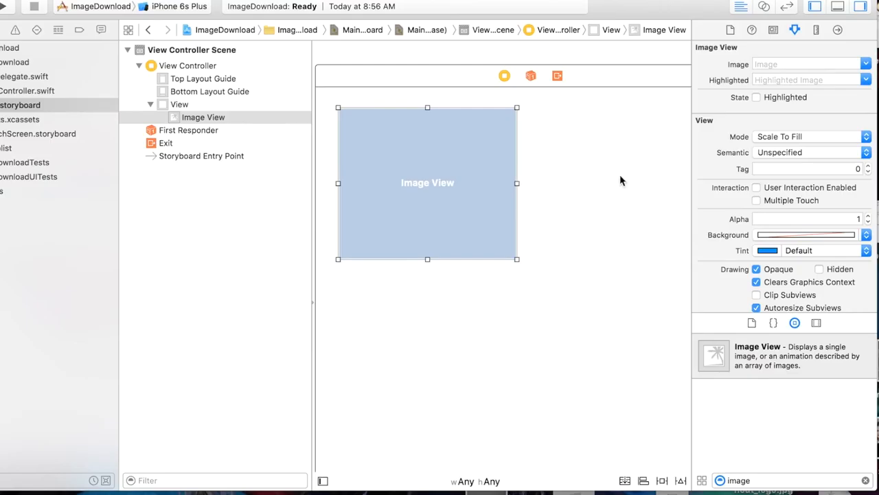
mouse_move(418, 177)
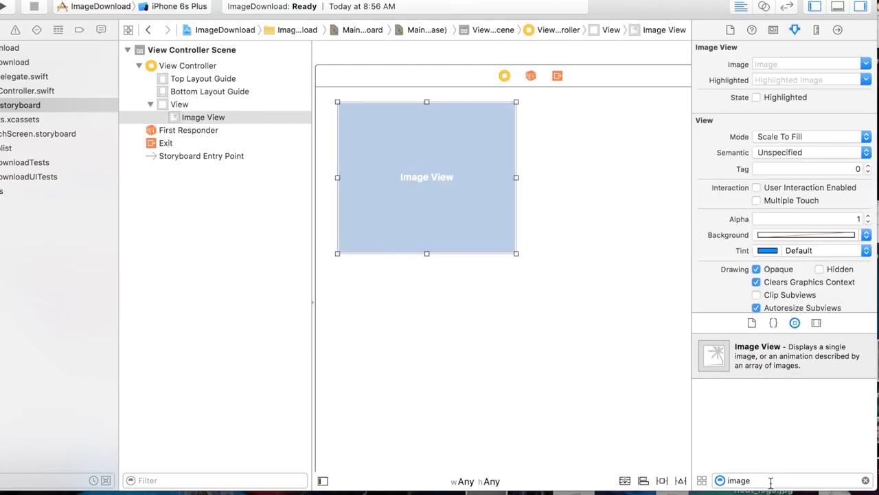
type("button")
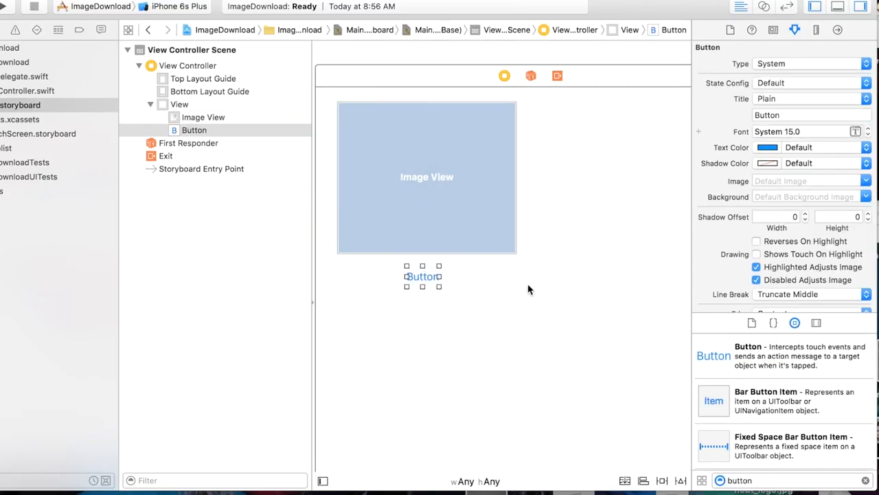
mouse_move(775, 26)
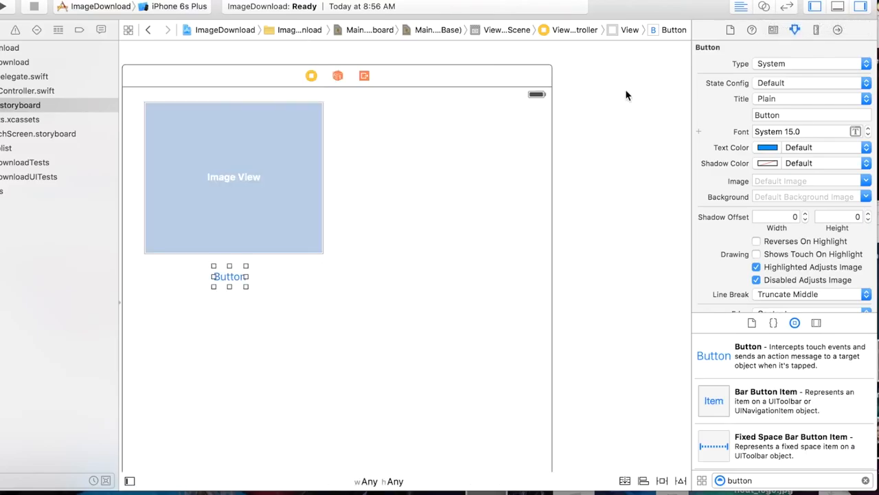
With the Assistant Editor open, connect the image view as outlet image1 in ViewController.swift
left_click(764, 6)
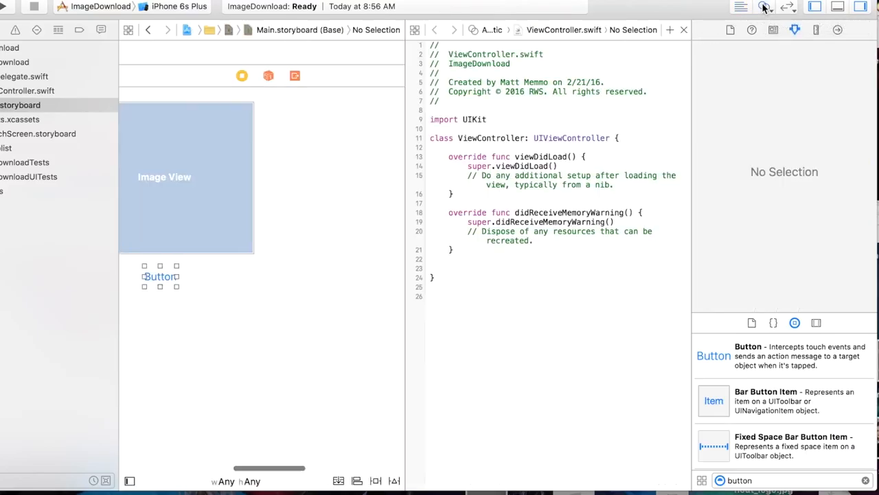
left_click(161, 276)
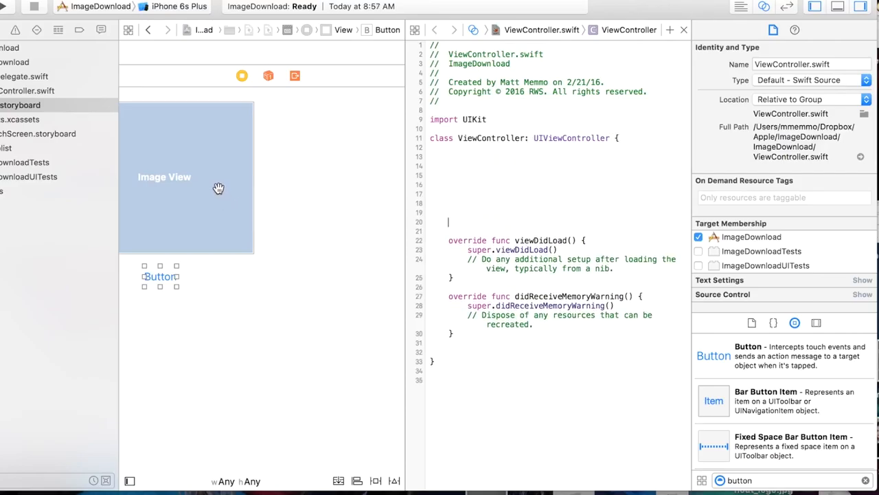
left_click(186, 176)
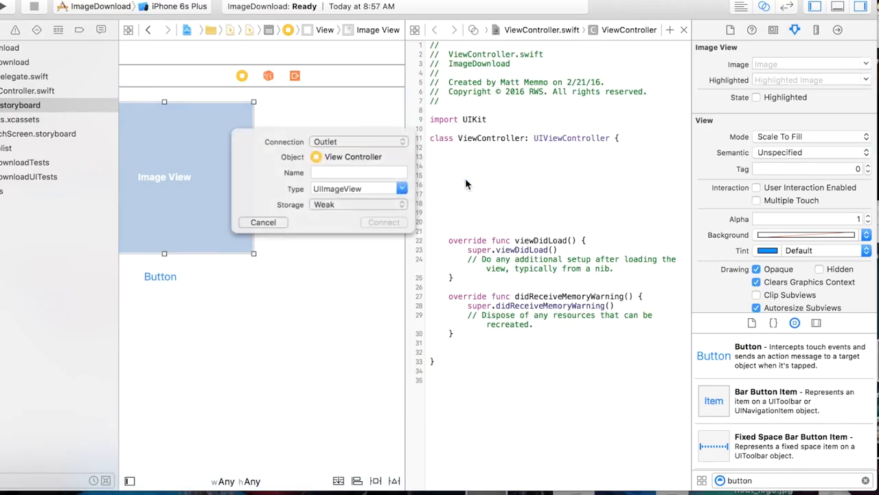
left_click(357, 171)
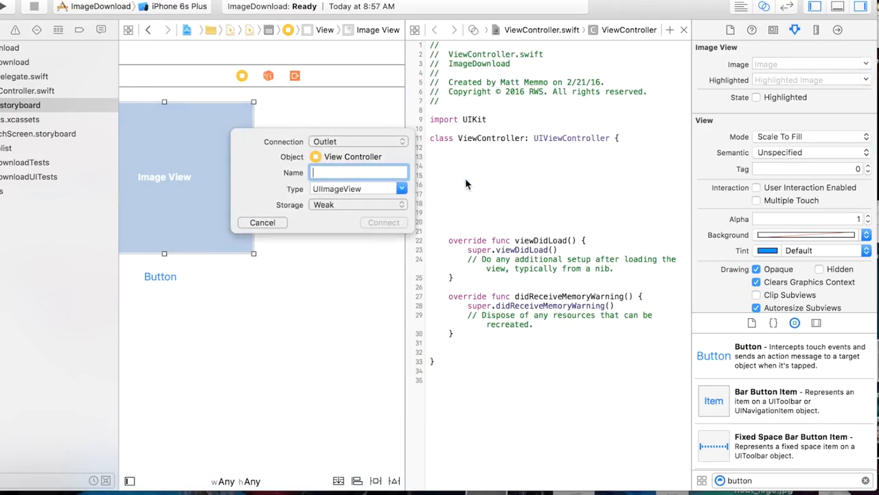
type("imga")
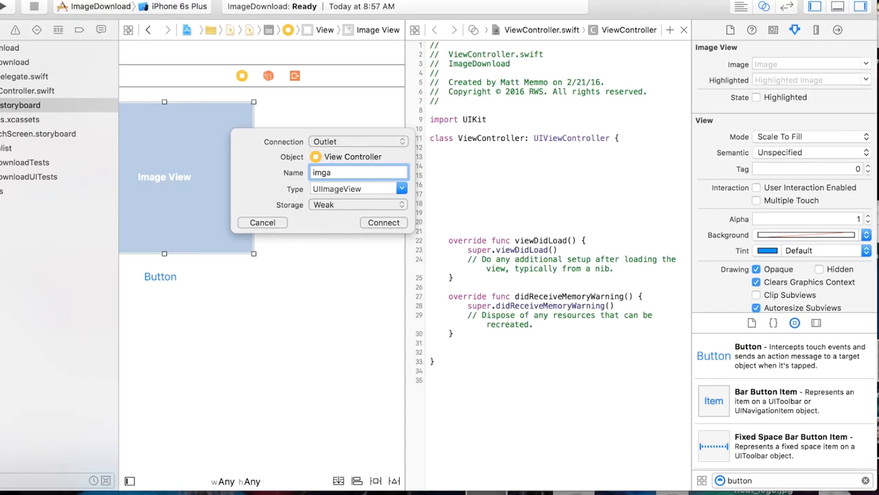
type("image1")
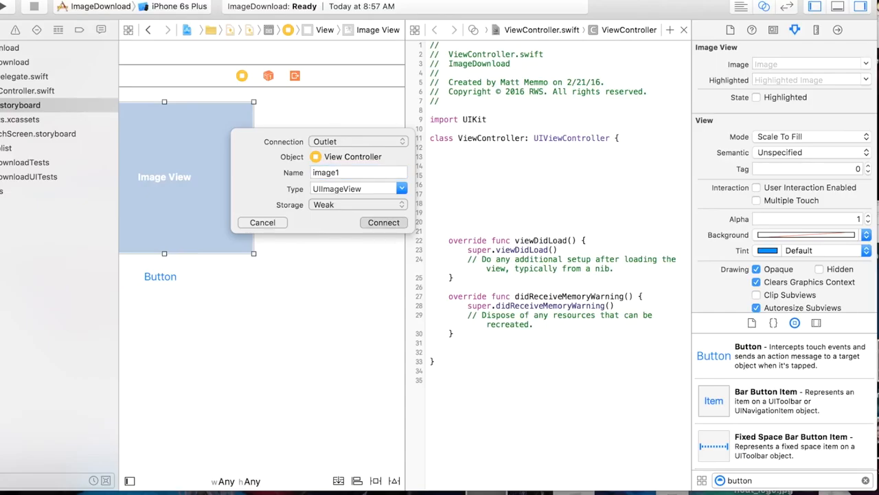
left_click(384, 223)
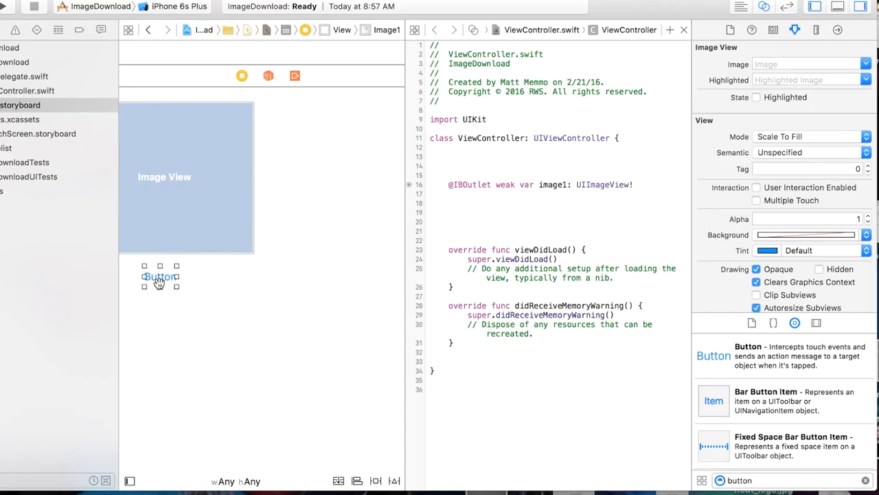
Wire the button as an Action named action1, then return to the Standard Editor
left_click_drag(159, 276, 467, 225)
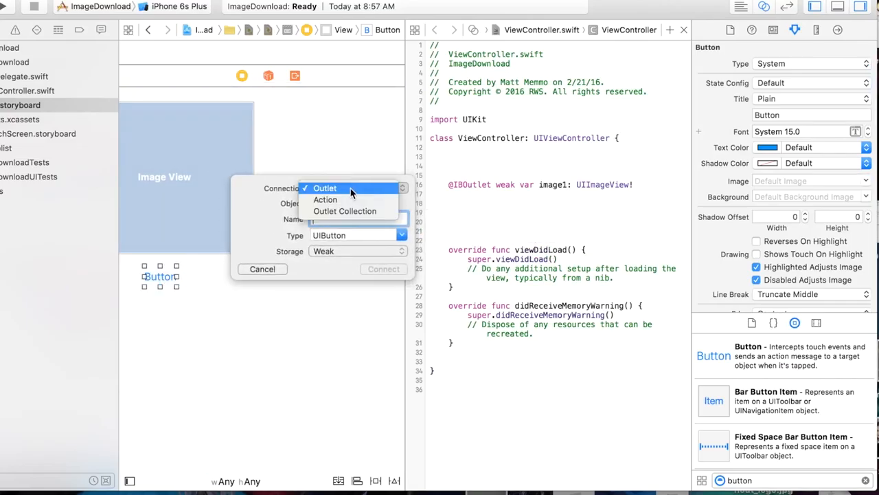
left_click(324, 199)
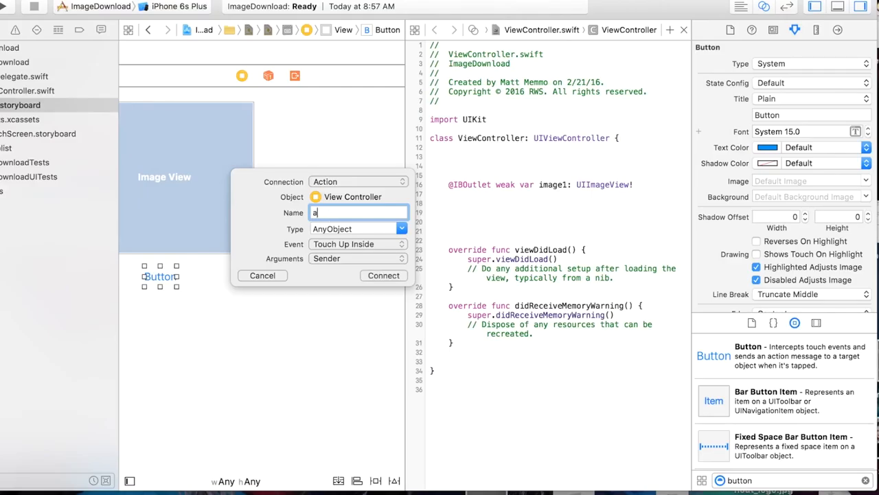
type("ction1")
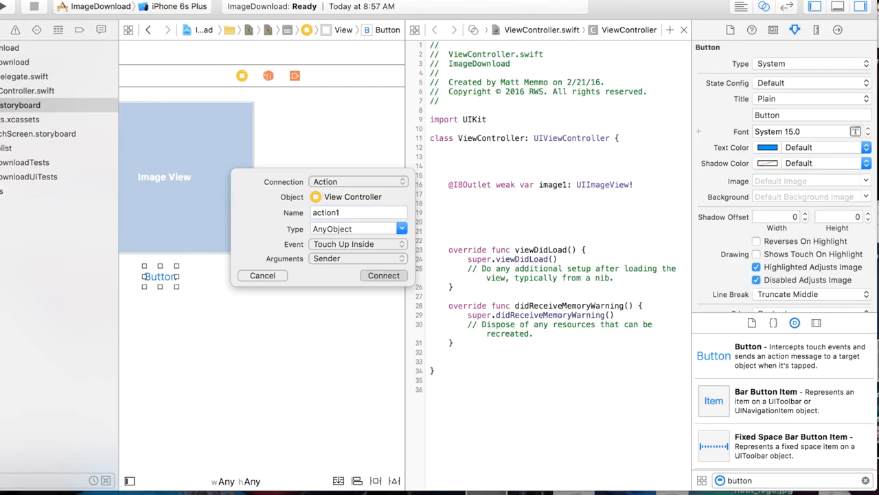
left_click(383, 275)
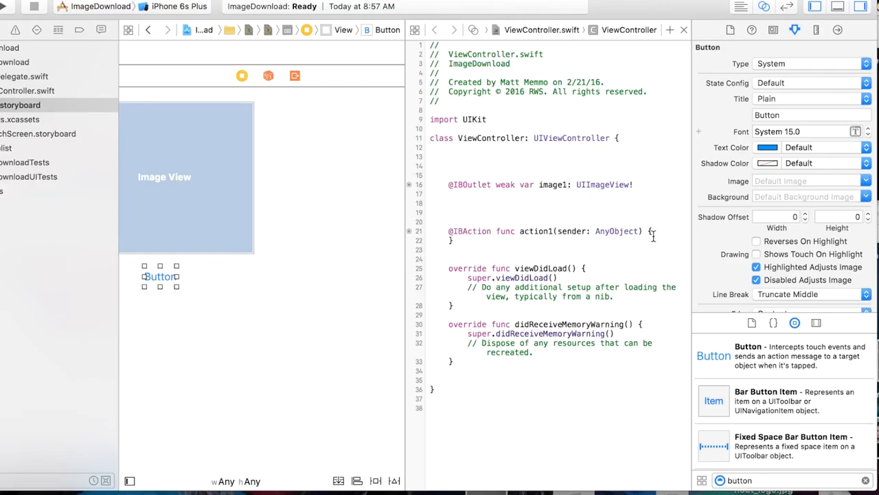
left_click(467, 242)
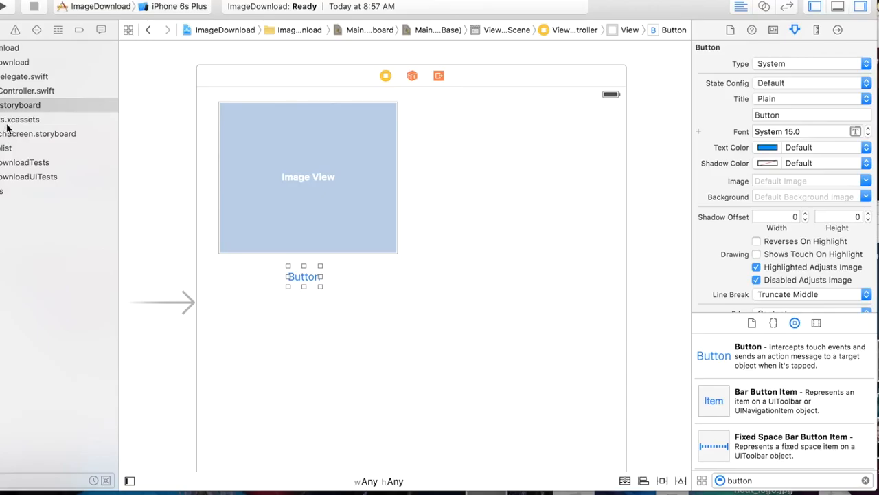
Bring the GetImageFromWeb.rtf notes in TextEdit to the front
left_click(28, 91)
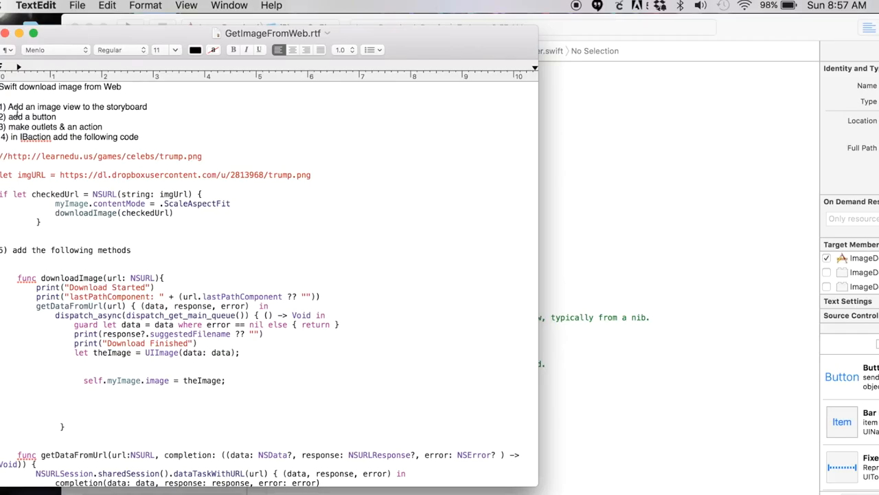
mouse_move(222, 203)
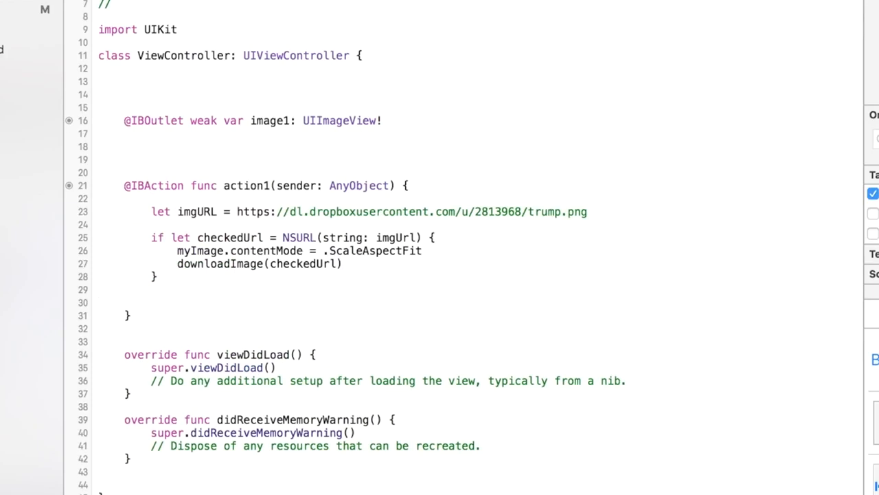
Copy the downloadImage function from the notes and paste it after action1 in ViewController.swift
type("\"")
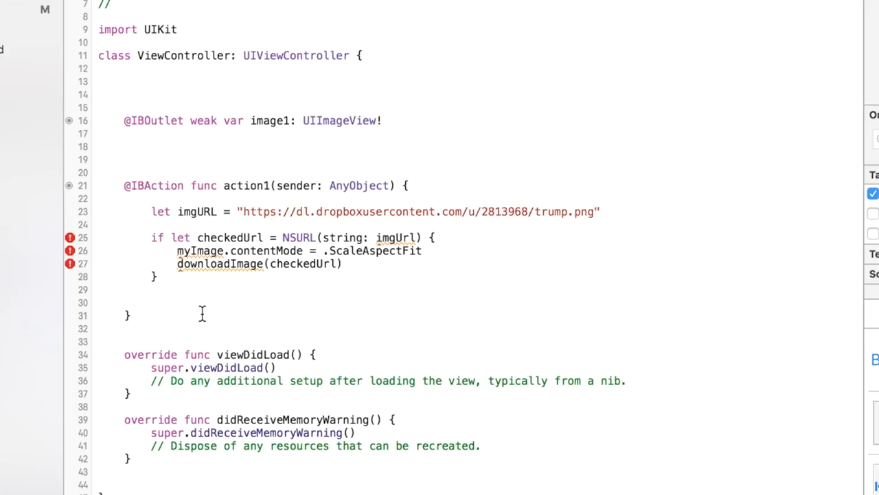
mouse_move(363, 345)
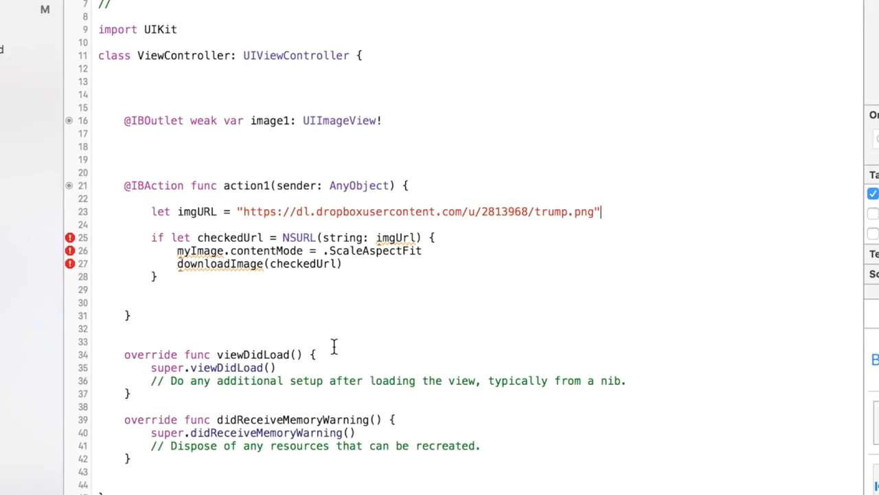
scroll("down", 3)
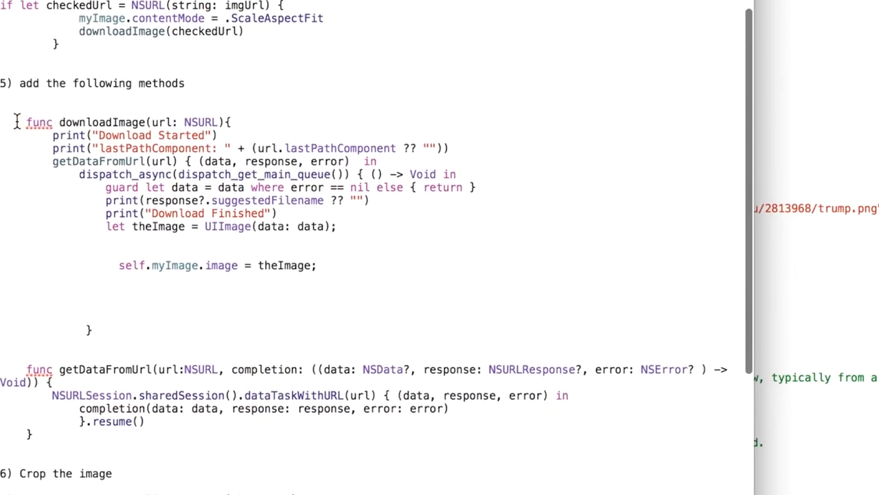
left_click_drag(25, 121, 89, 330)
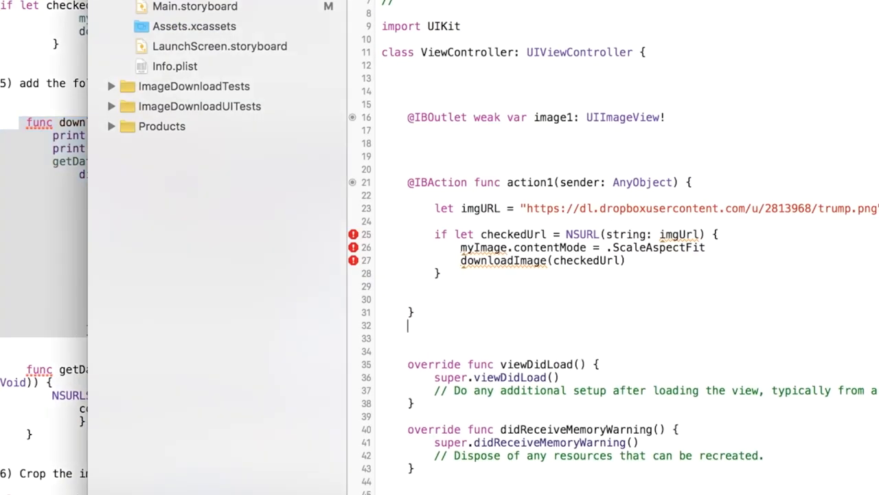
scroll("down", 3)
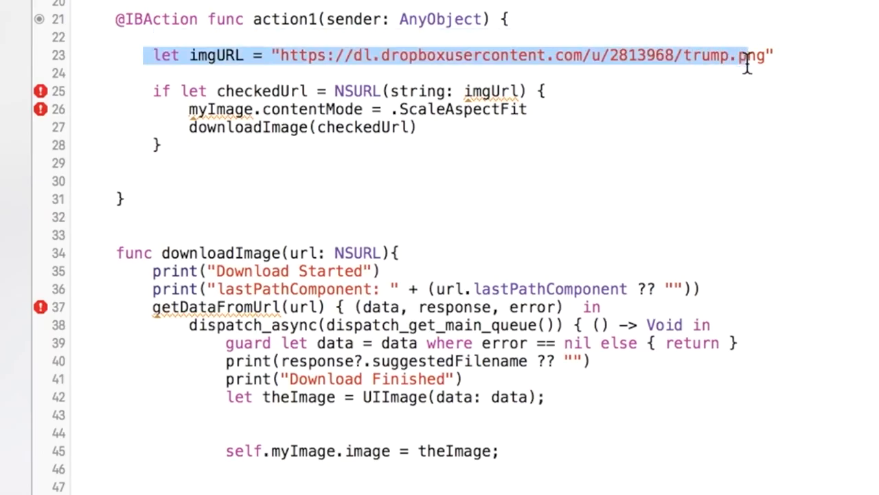
left_click(330, 55)
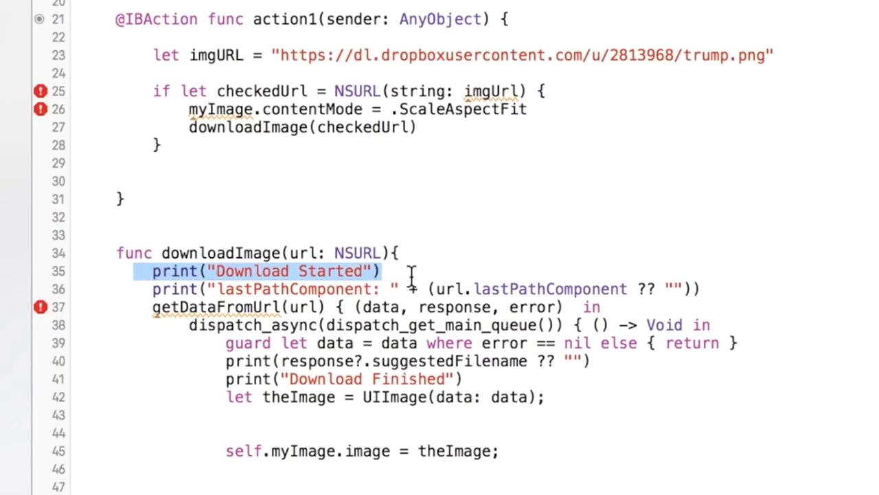
mouse_move(168, 409)
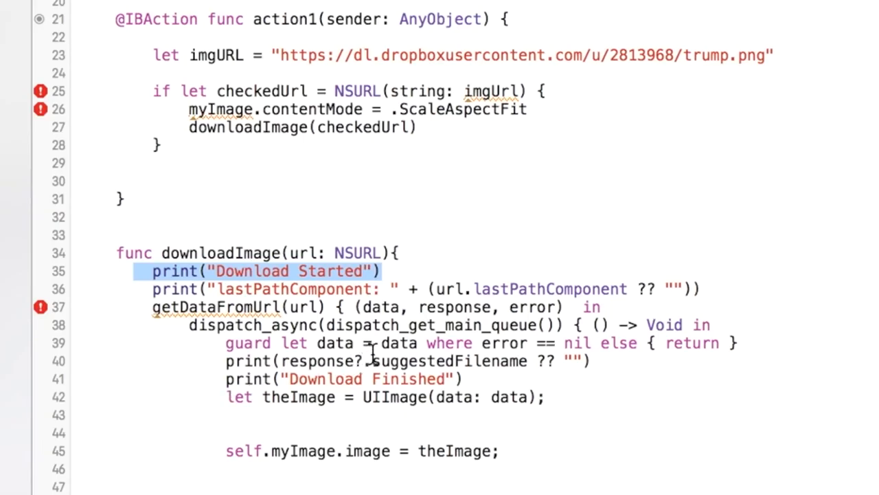
mouse_move(195, 364)
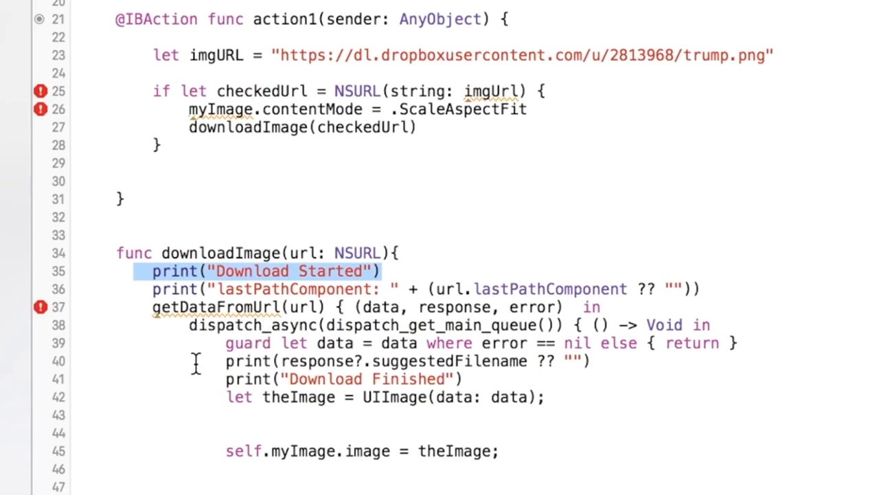
mouse_move(401, 411)
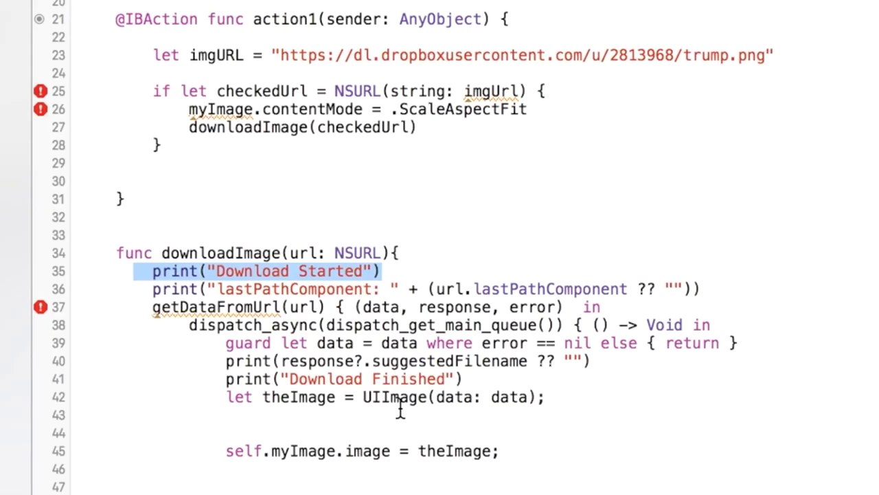
mouse_move(729, 410)
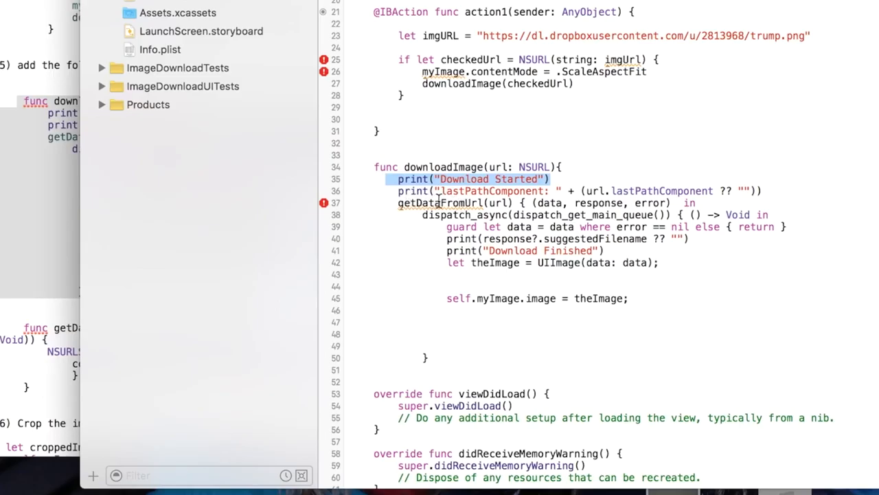
mouse_move(68, 277)
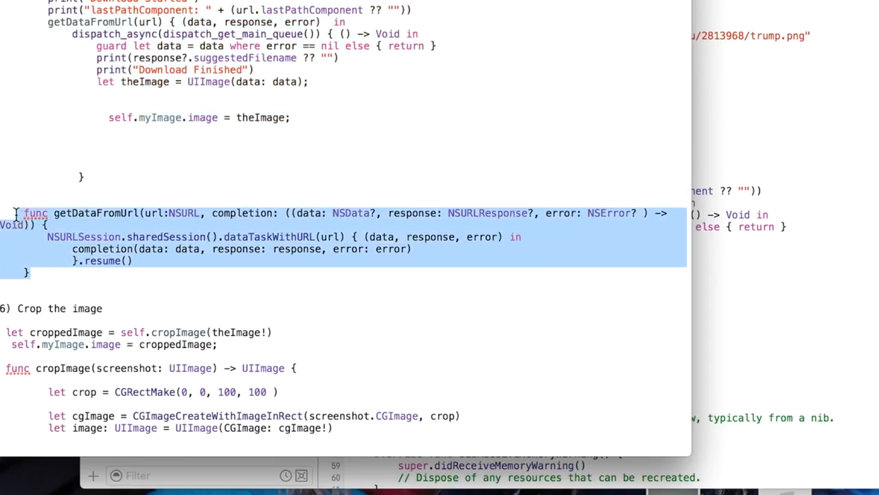
mouse_move(822, 268)
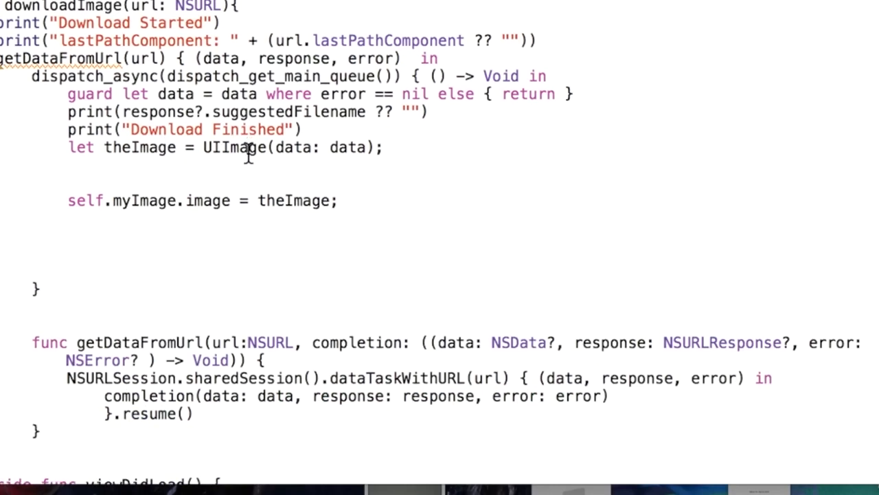
Paste the getDataFromUrl helper below downloadImage in ViewController.swift
scroll("down", 3)
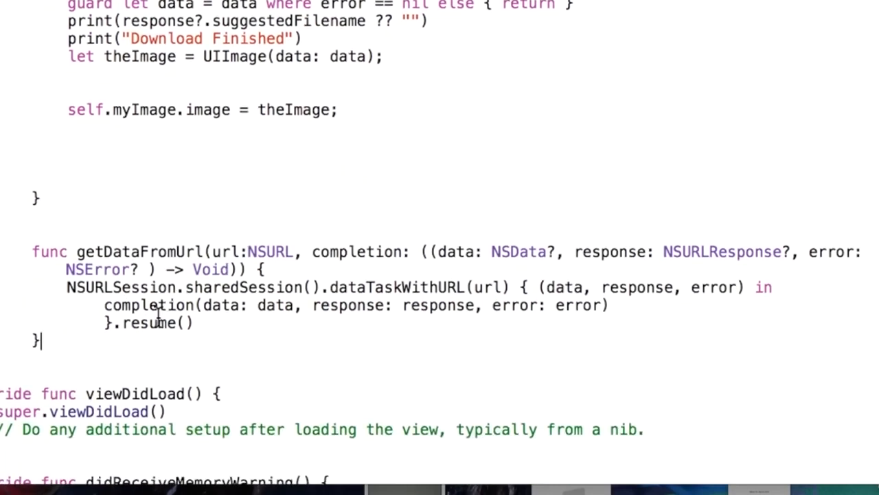
double_click(123, 287)
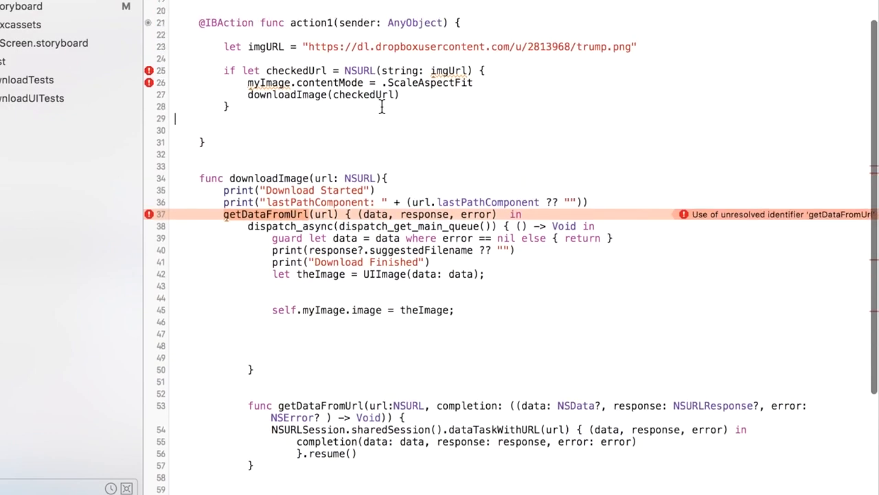
Replace myImage and self.myImage with image1 so the download code compiles without errors
scroll("down", 3)
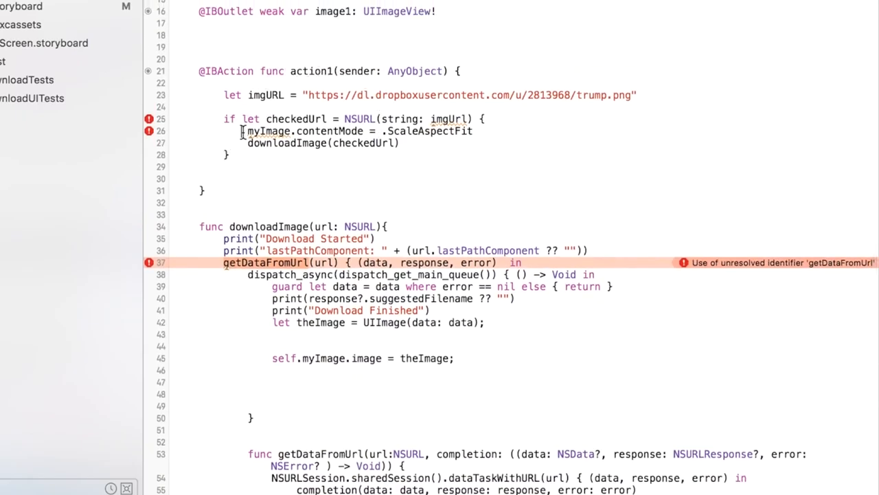
double_click(268, 132)
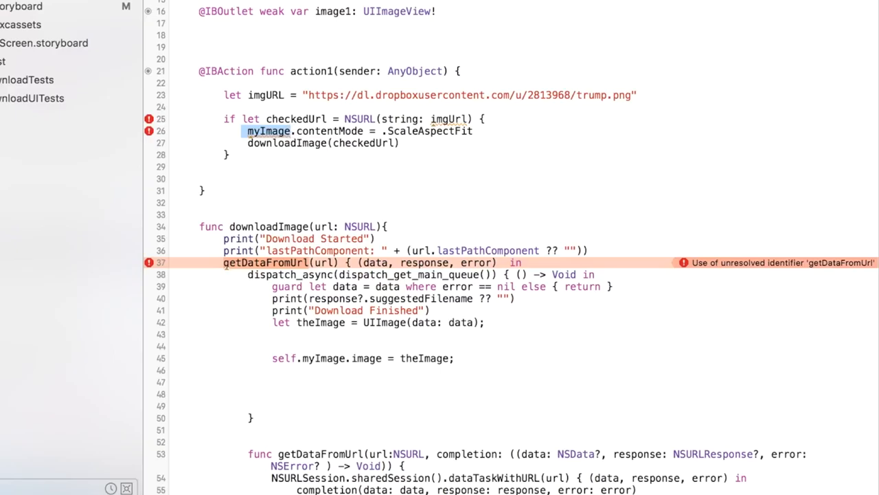
type("image1")
type("}")
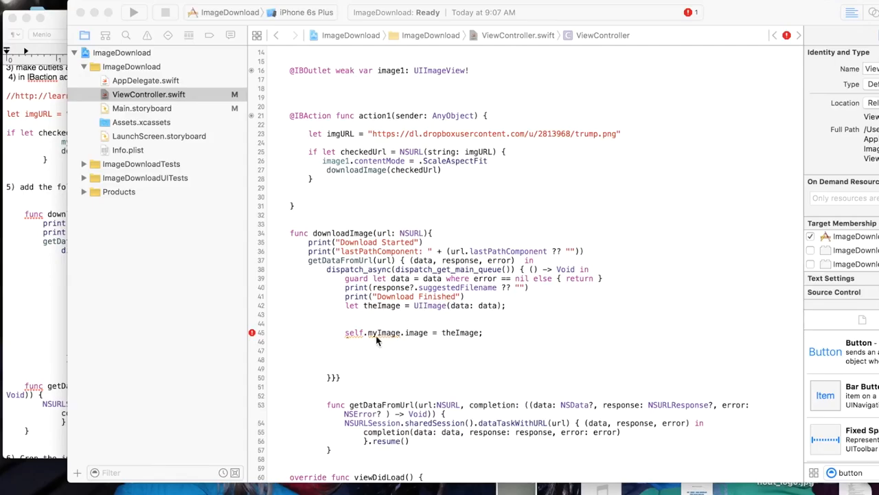
scroll("down", 3)
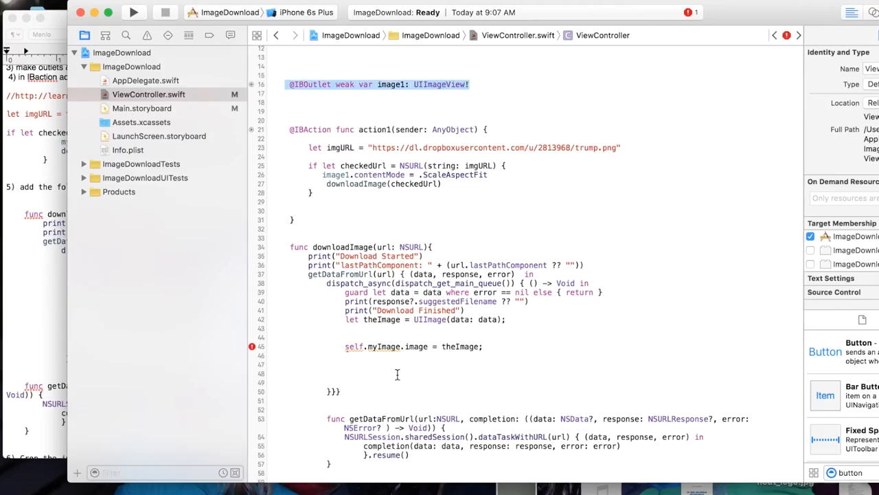
mouse_move(452, 371)
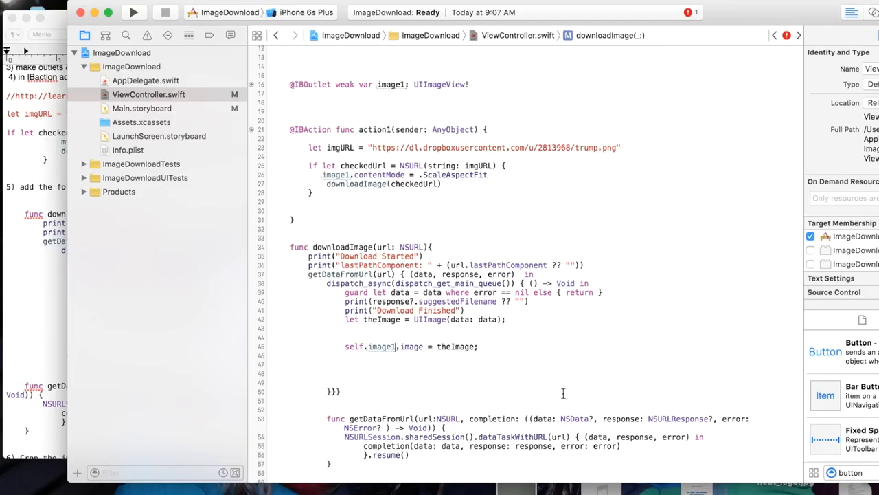
scroll("down", 3)
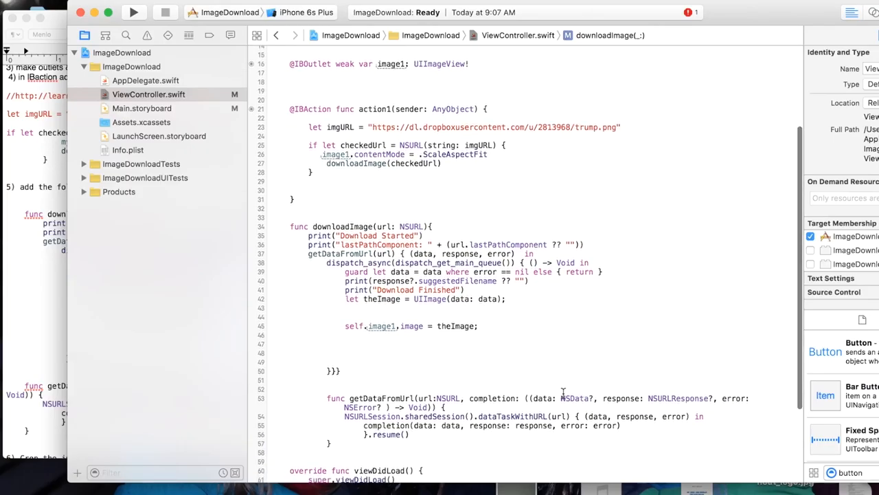
scroll("down", 3)
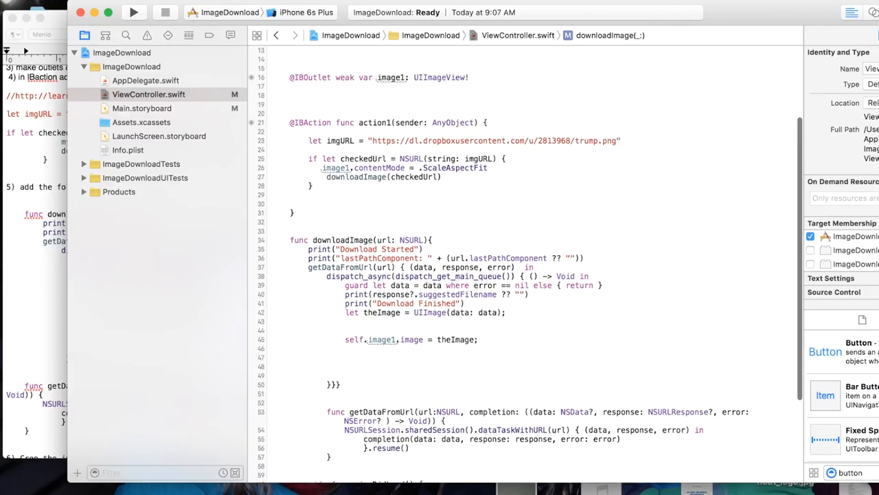
scroll("down", 3)
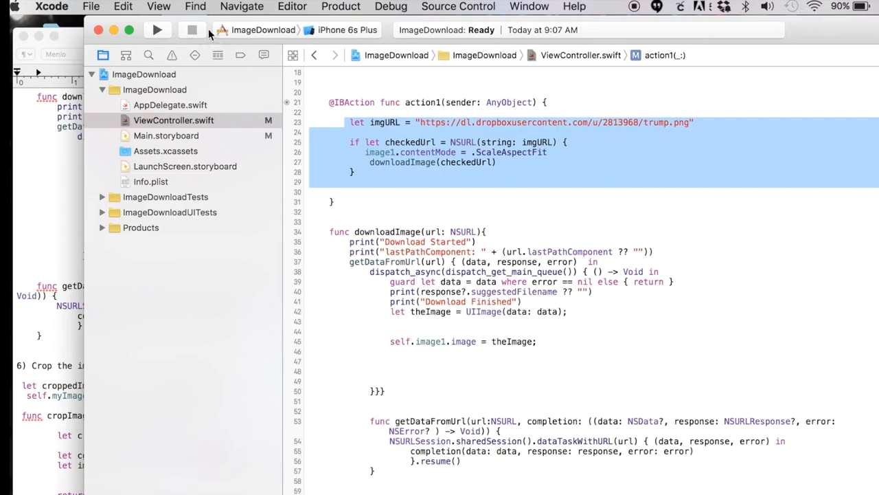
Choose the iPhone 6s simulator as destination and run the ImageDownload app
left_click(346, 30)
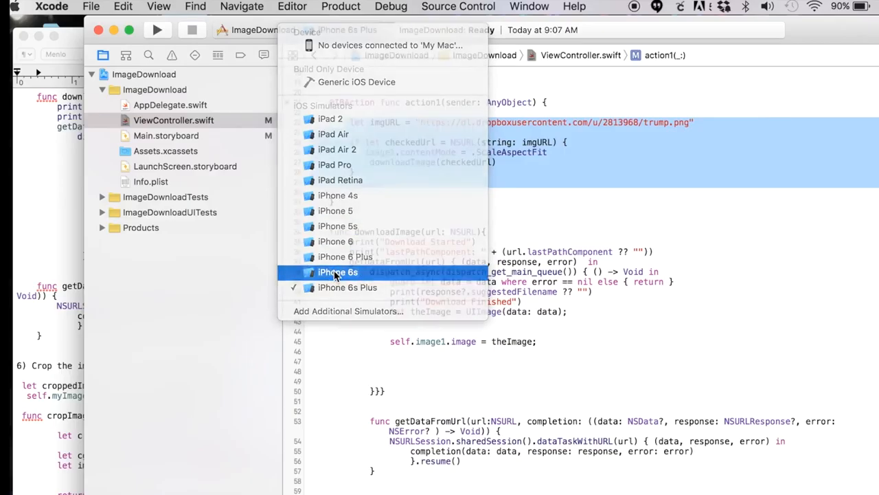
left_click(338, 271)
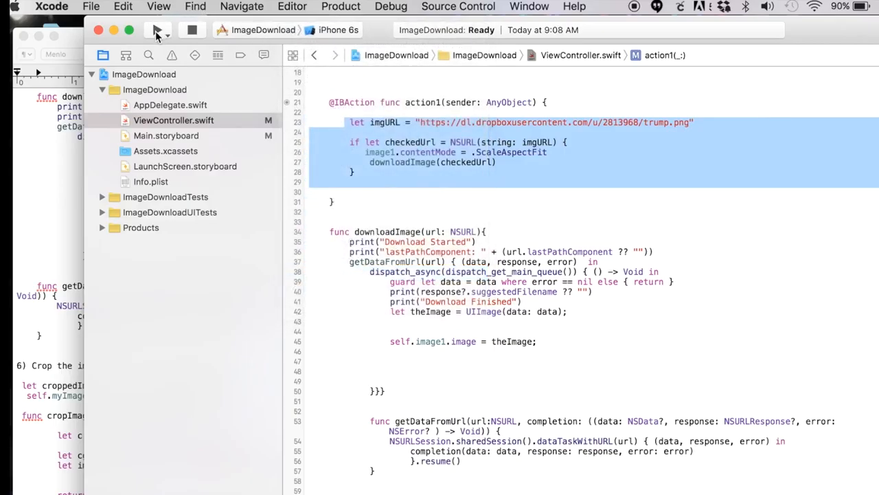
left_click(156, 30)
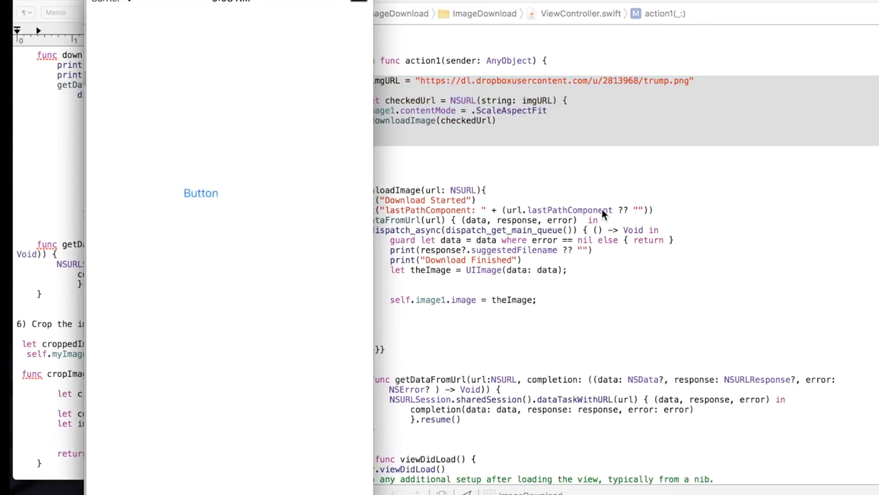
mouse_move(209, 215)
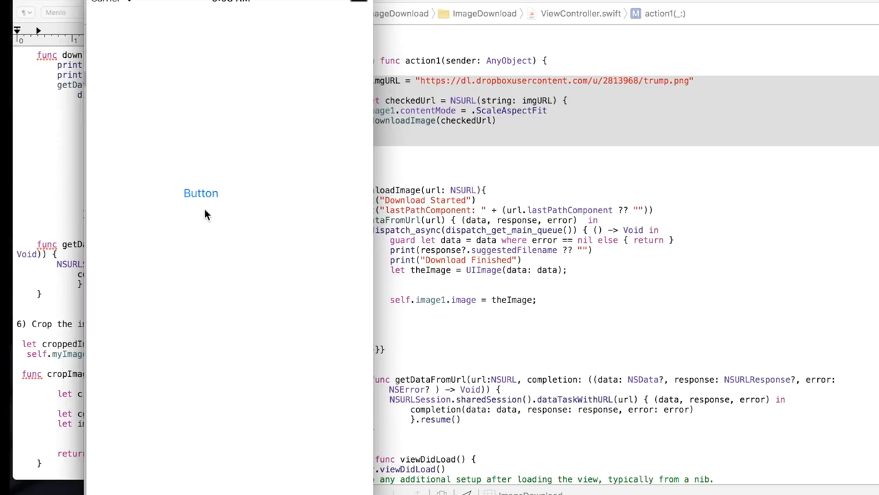
Tap the app's Button so trump.png downloads and appears, console logging Download Started and Finished
left_click(201, 193)
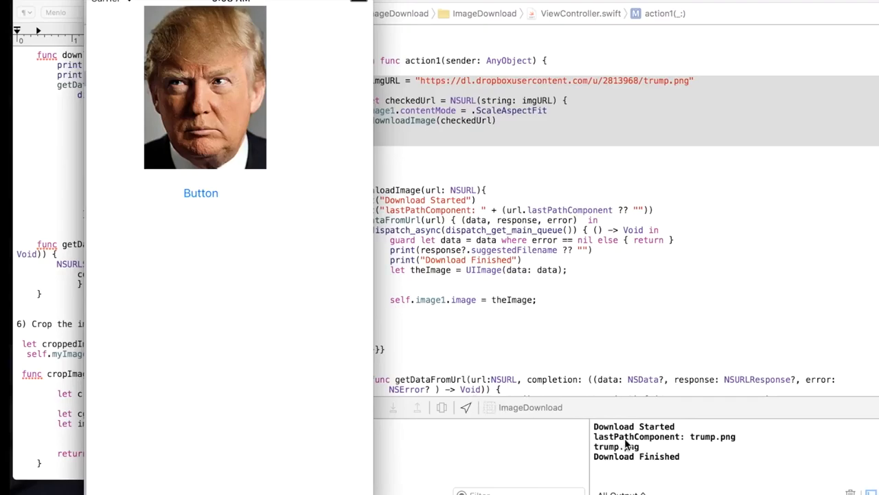
mouse_move(632, 442)
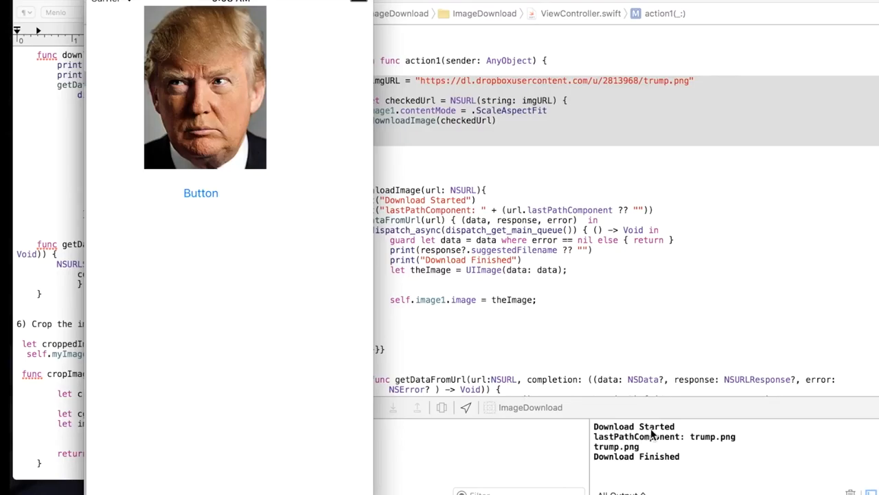
mouse_move(593, 482)
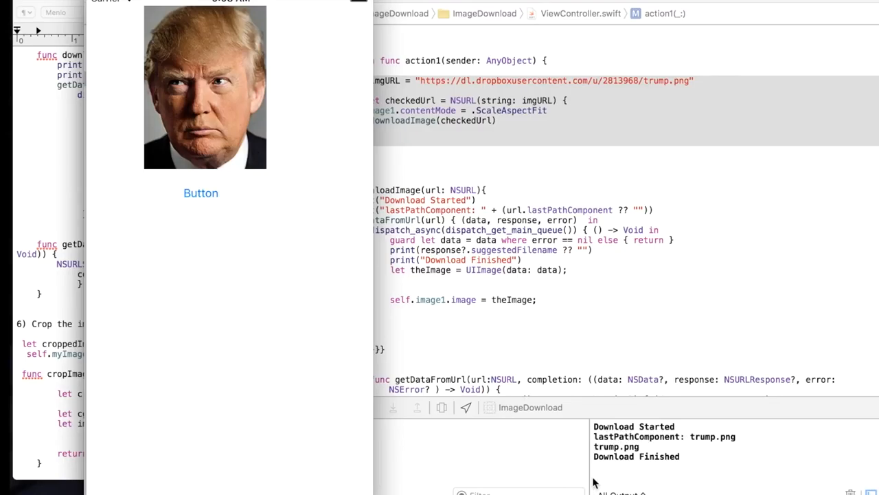